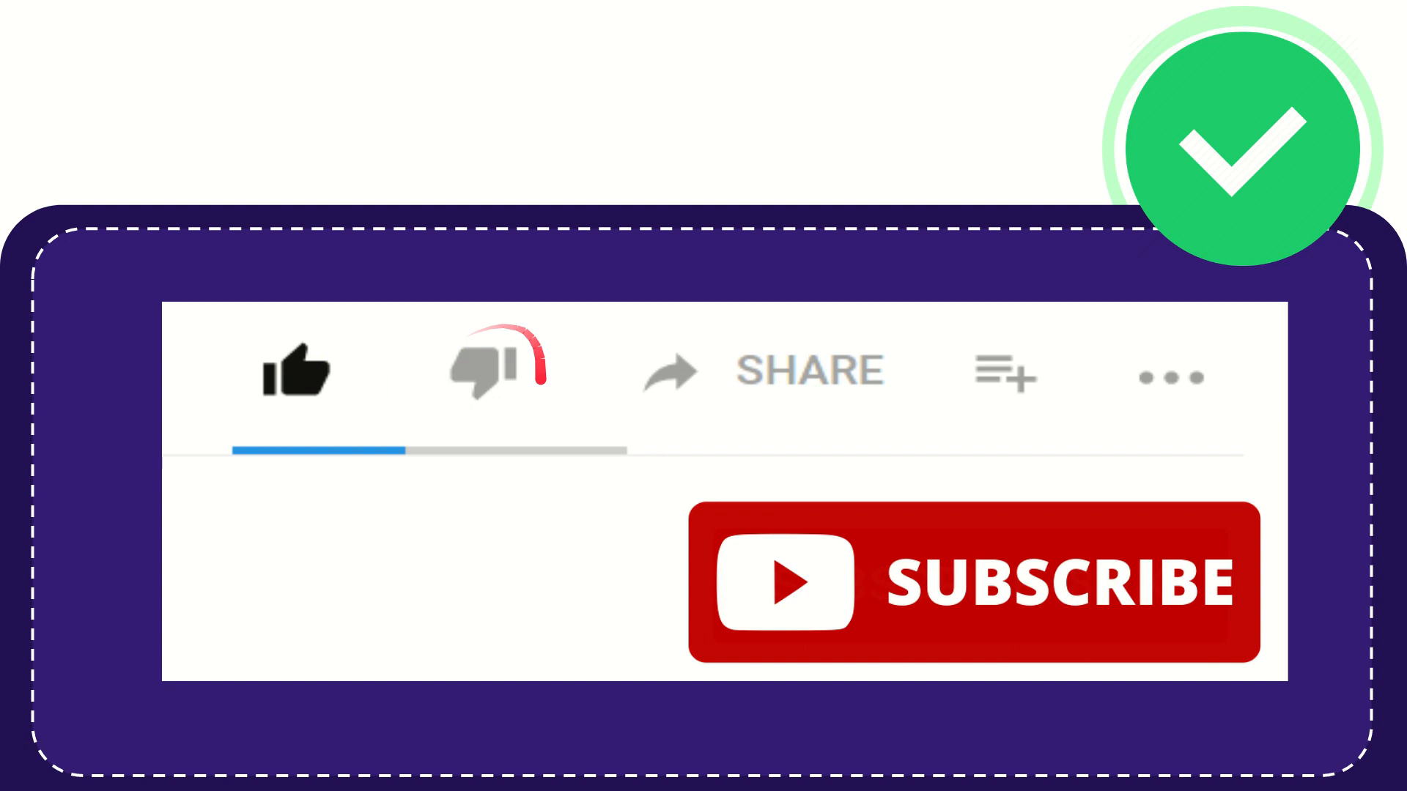
left_click(495, 372)
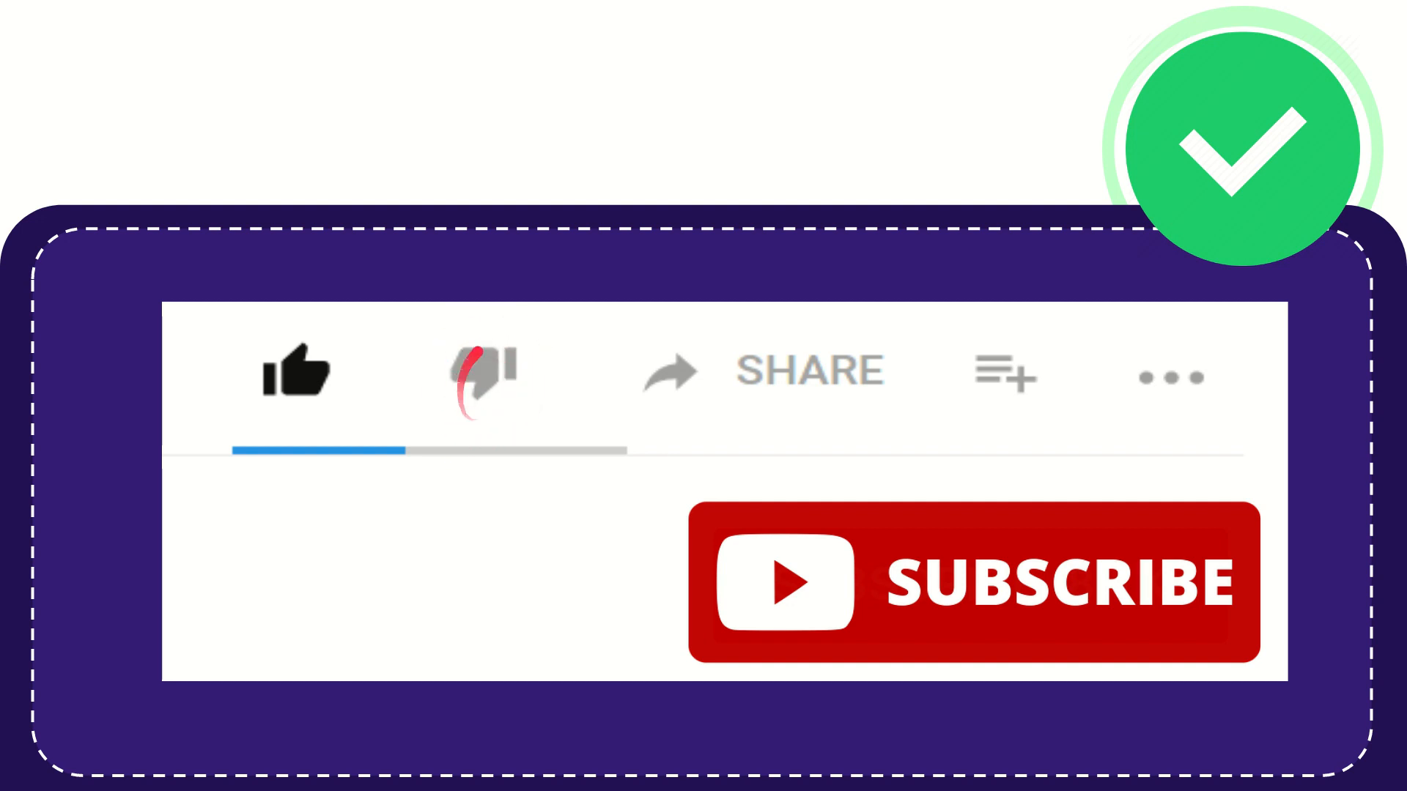
left_click(483, 372)
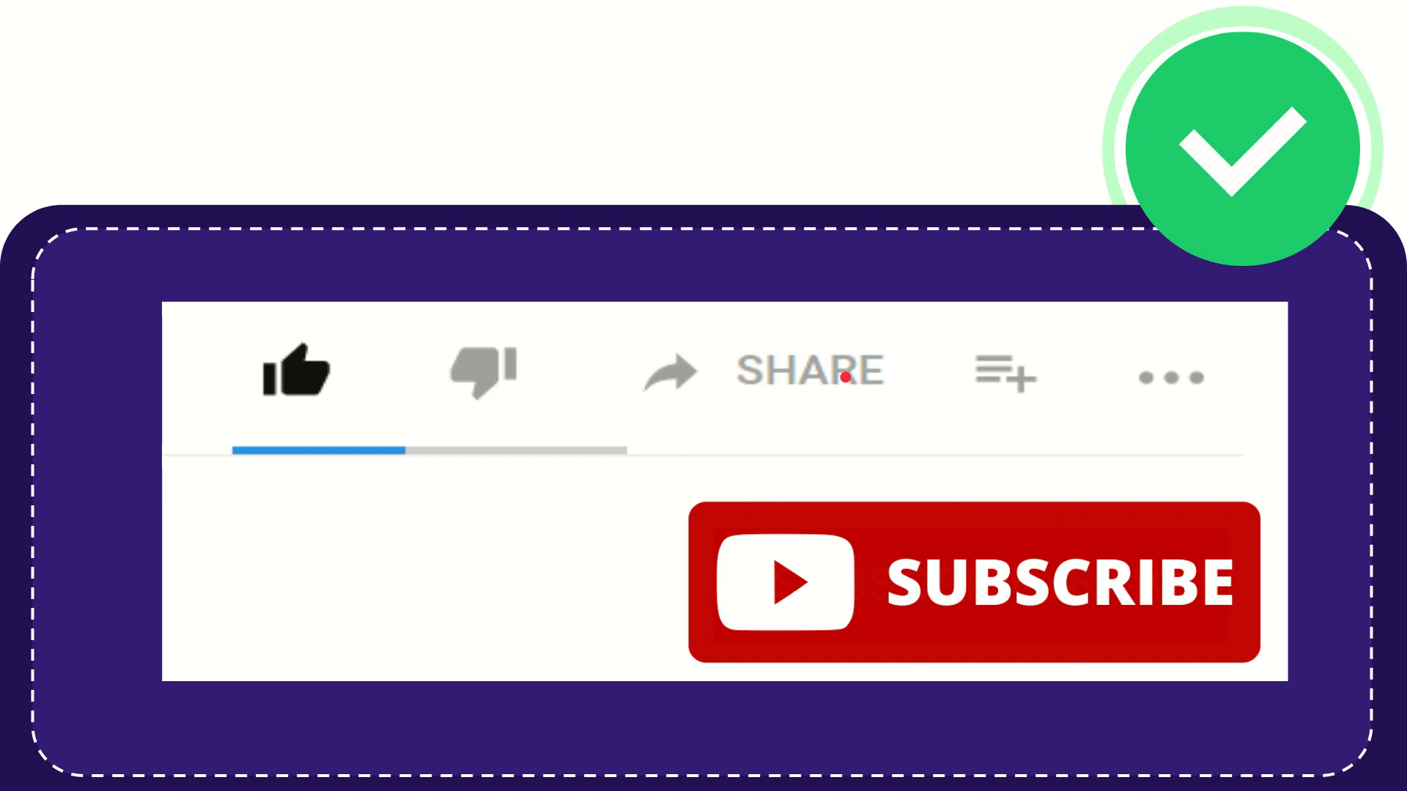
mouse_move(816, 446)
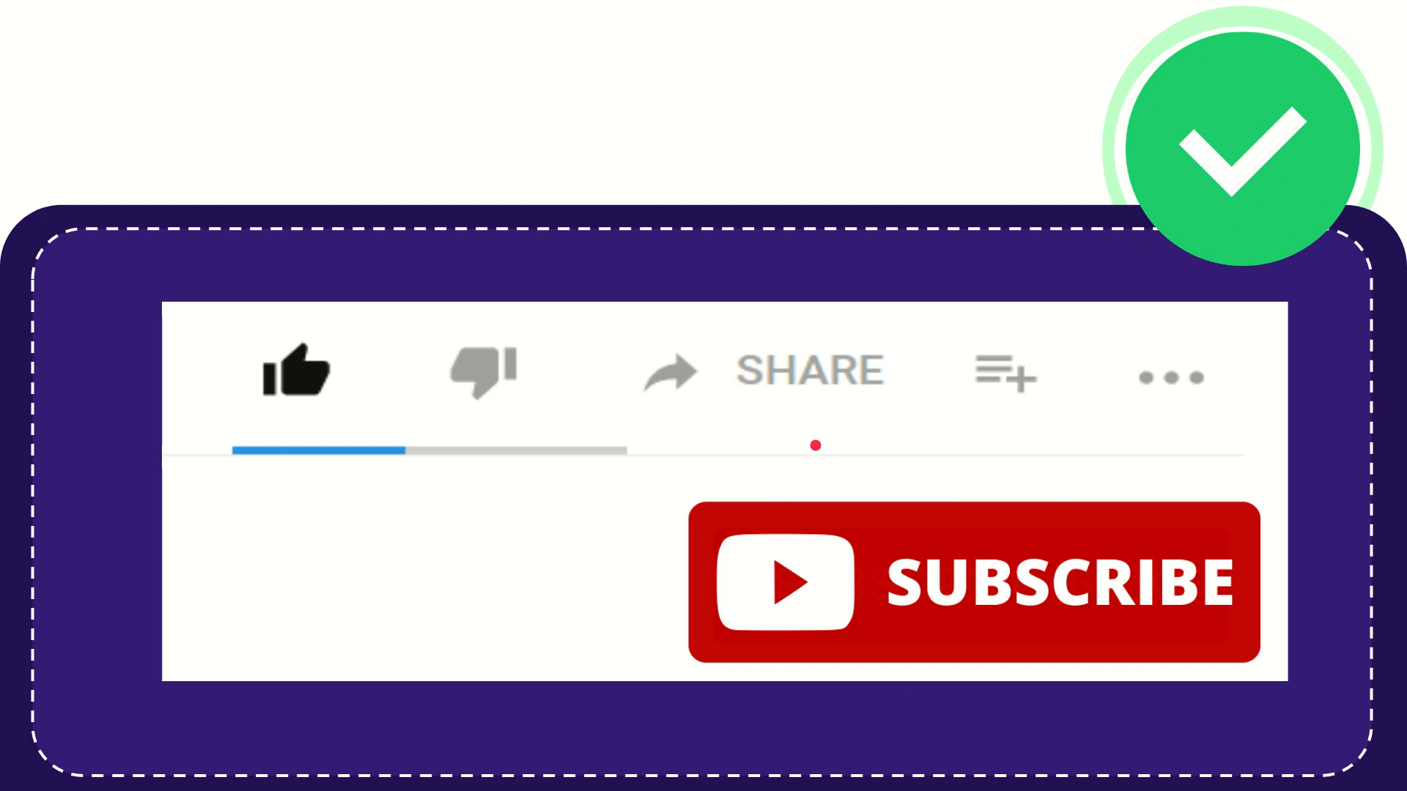